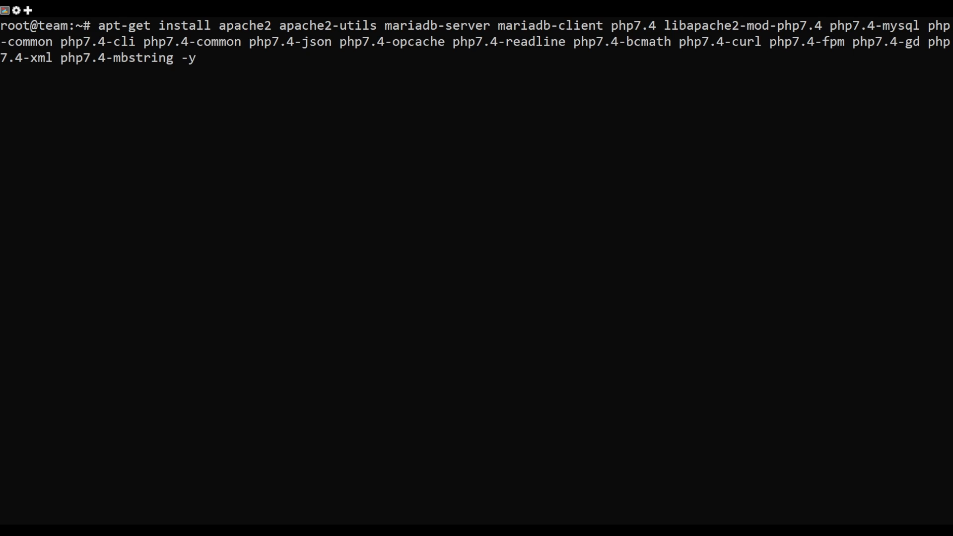
Step: Run the apt-get install of Apache, MariaDB, PHP 7.4 and its modules with -y
{"action": "key", "text": "Return"}
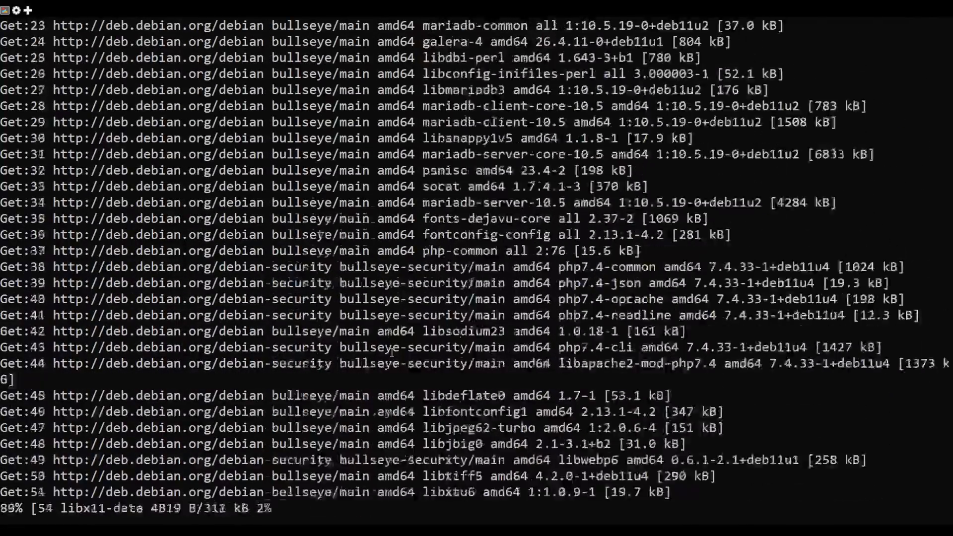
{"action": "scroll", "scroll_direction": "down", "scroll_amount": 3}
{"action": "type", "text": "nano /etc/php/7.4/apache2/php.ini"}
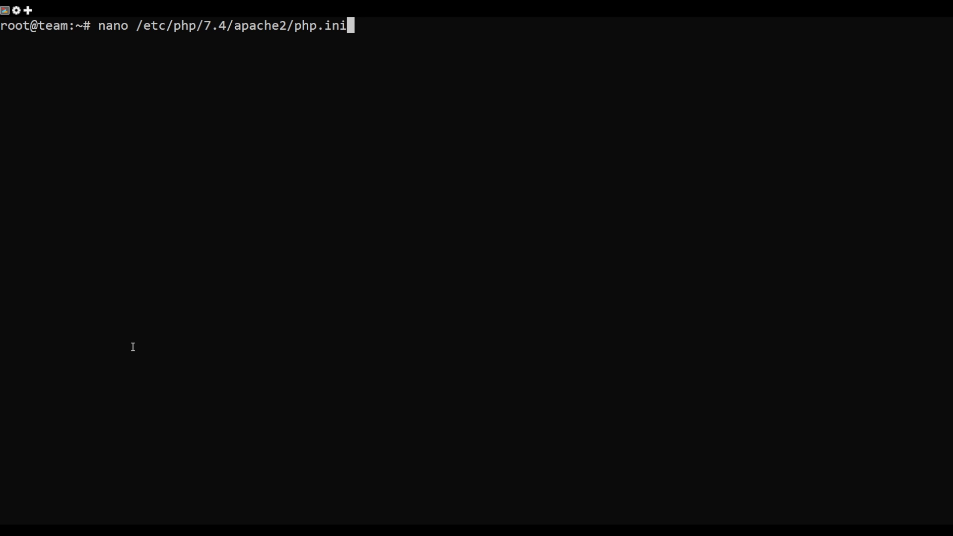
Step: In php.ini set max_execution_time = 60 and date.timezone = UTC, then save
{"action": "key", "text": "Return"}
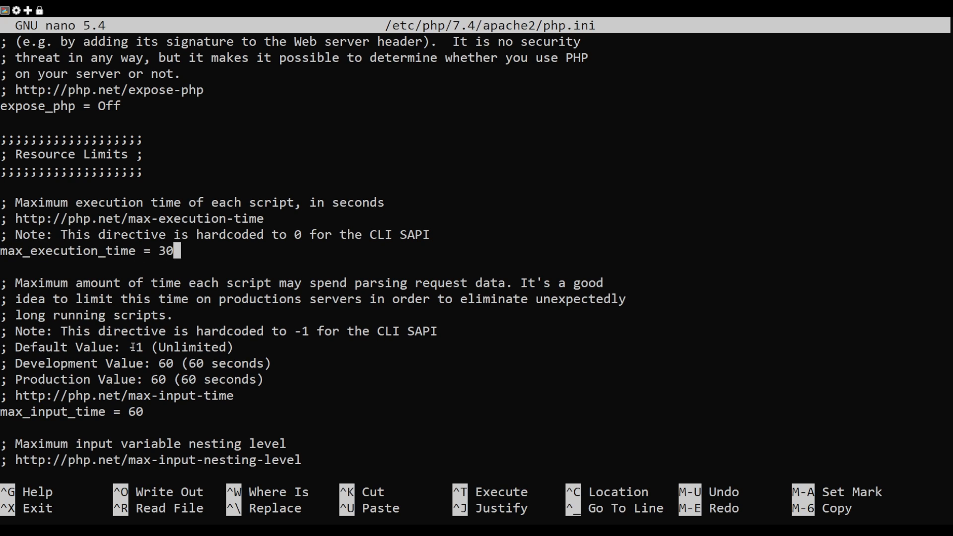
{"action": "type", "text": "60"}
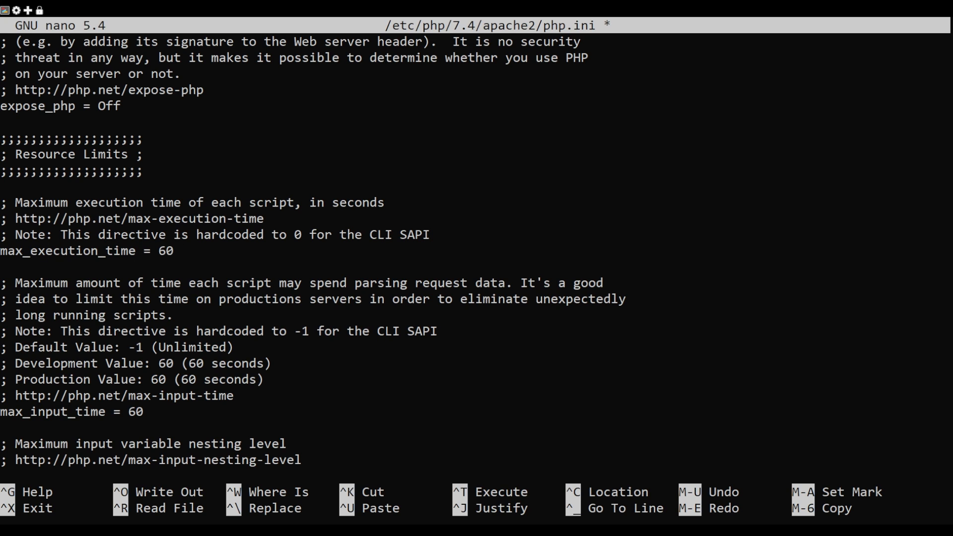
{"action": "type", "text": "date."}
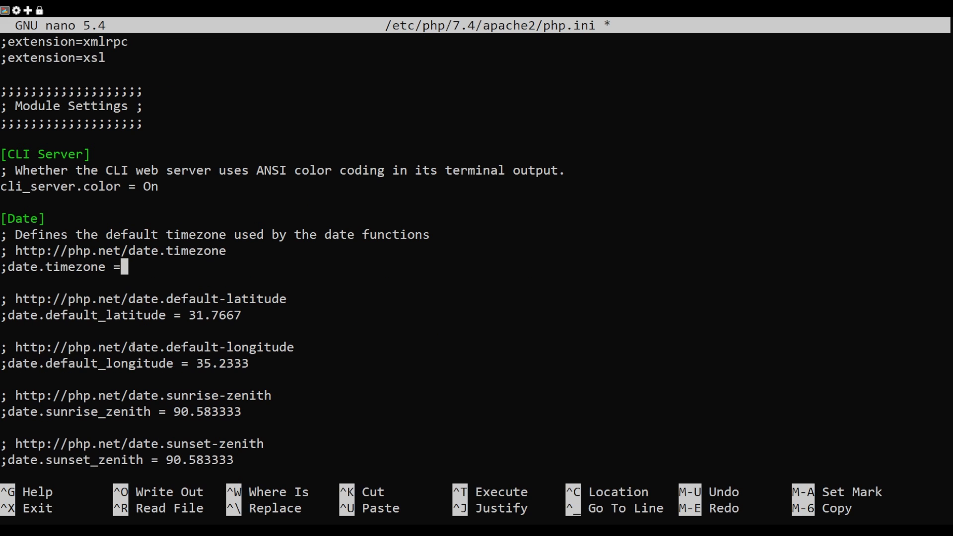
{"action": "type", "text": "UTC"}
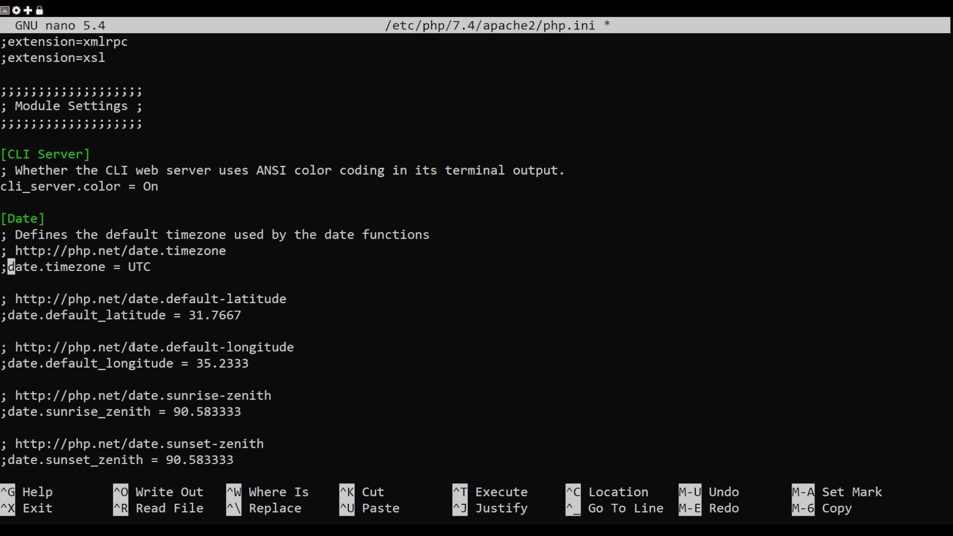
{"action": "key", "text": "ctrl+o"}
{"action": "type", "text": "systemctl restart apache2"}
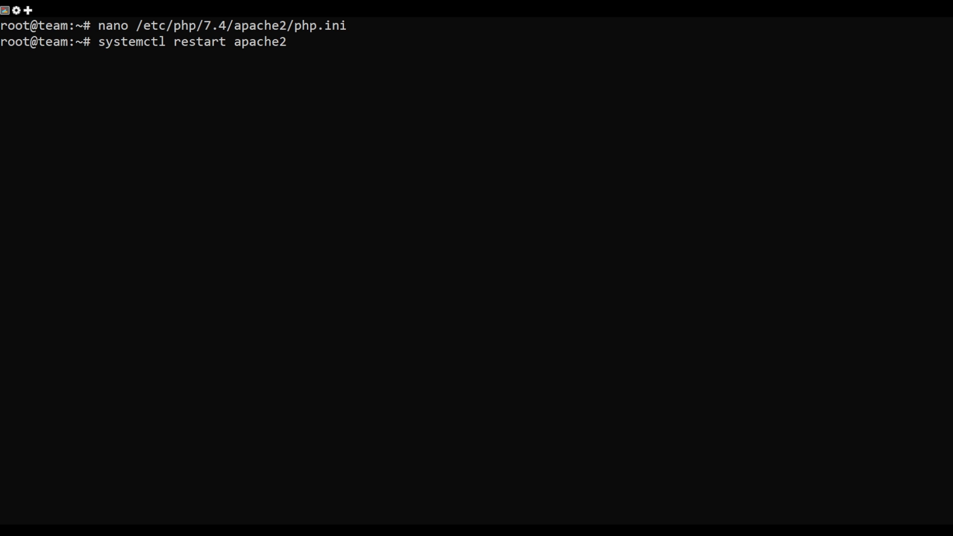
Step: Restart Apache with systemctl and enter mysql to reach the MariaDB monitor
{"action": "key", "text": "Return"}
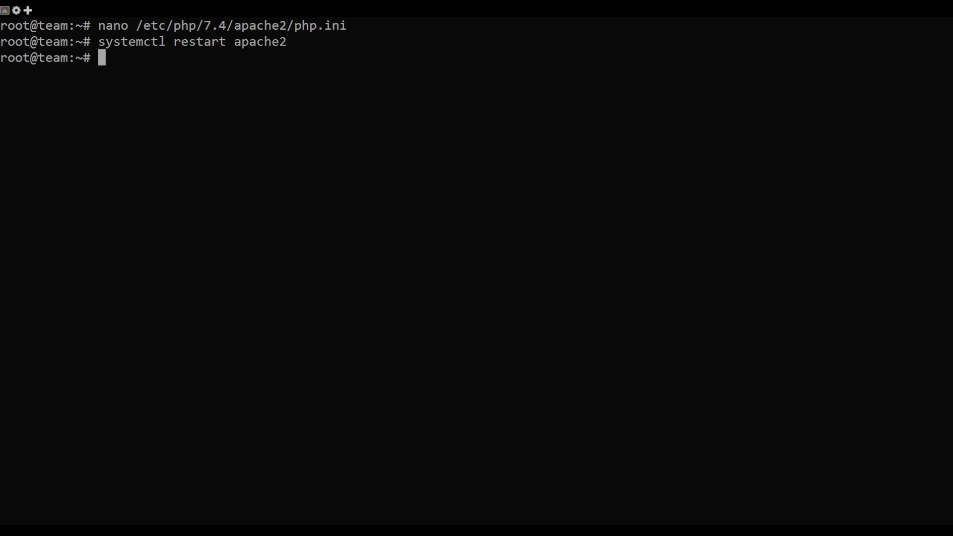
{"action": "type", "text": "mysql"}
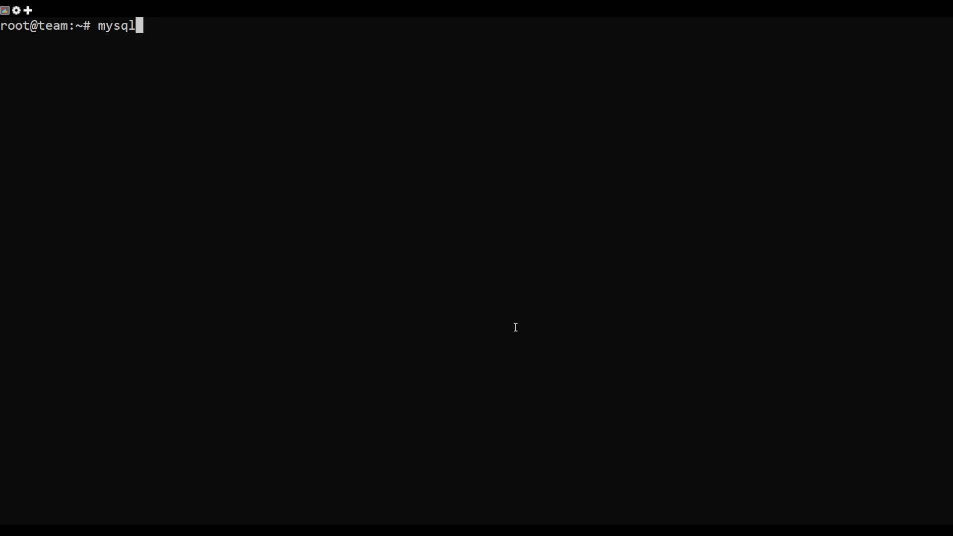
Step: Create the teampass database and grant all privileges on it to teampass@localhost
{"action": "type", "text": "create database teampass;"}
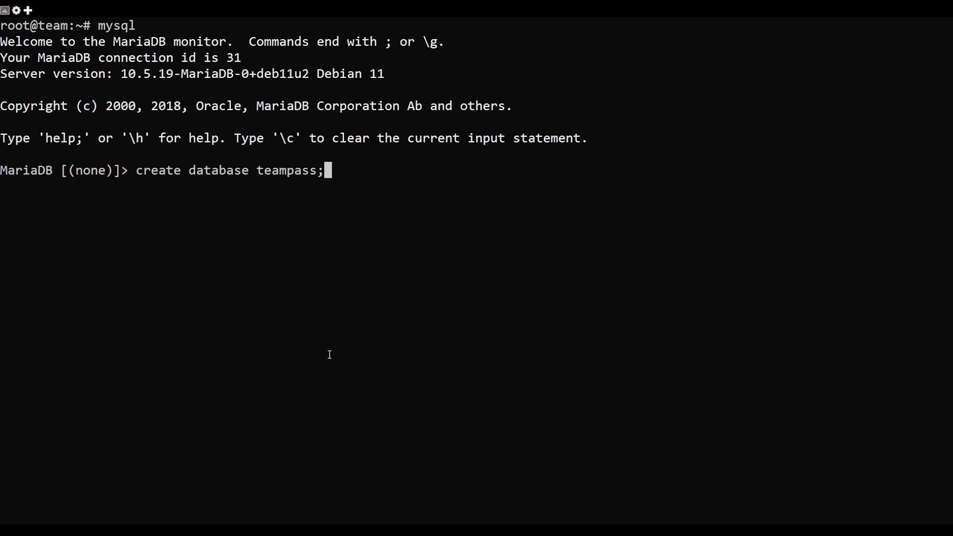
{"action": "key", "text": "Return"}
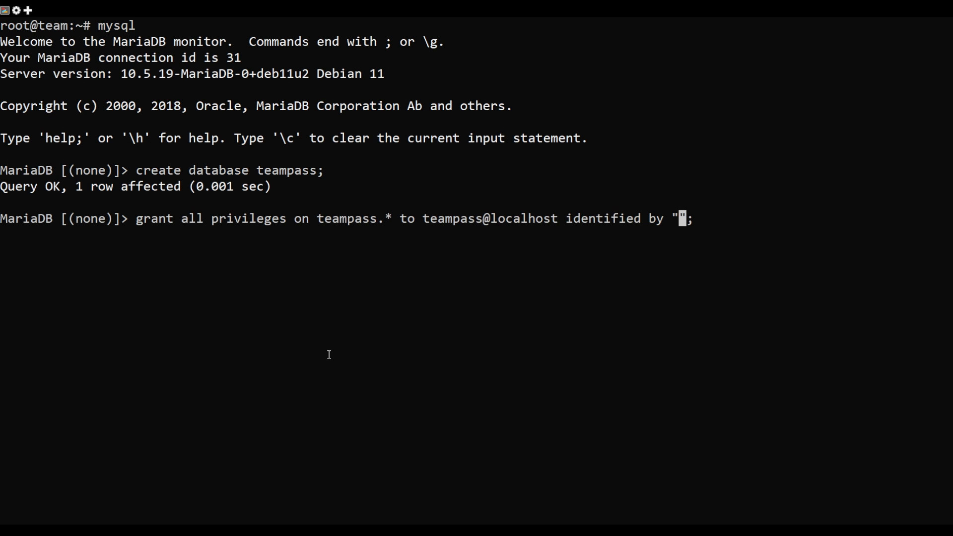
{"action": "type", "text": "mivo"}
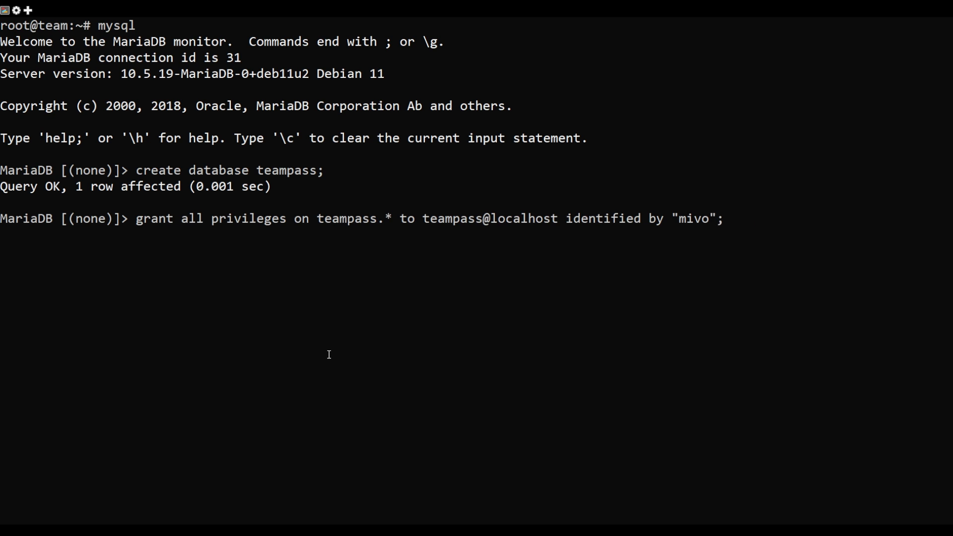
{"action": "mouse_move", "coordinate": [329, 354]}
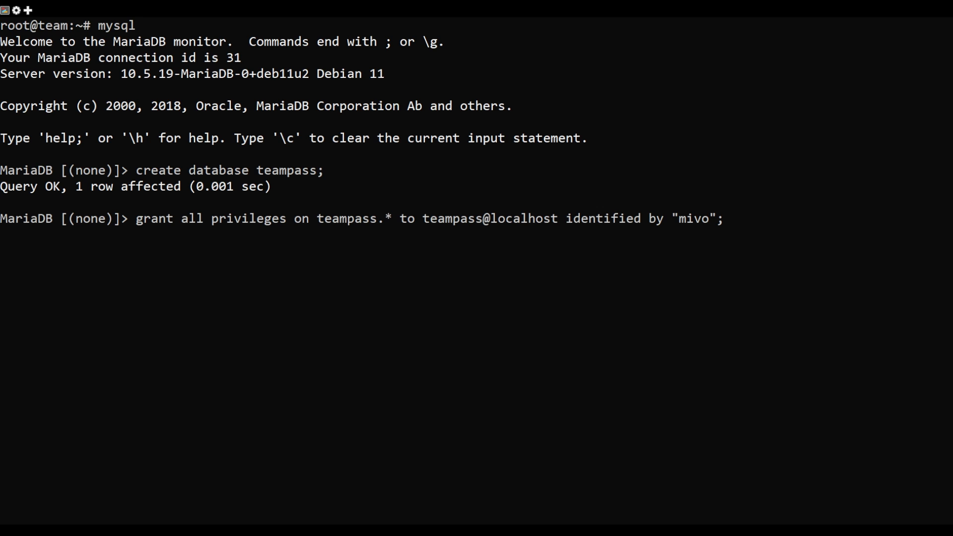
{"action": "key", "text": "Return"}
{"action": "type", "text": "flush privileges;"}
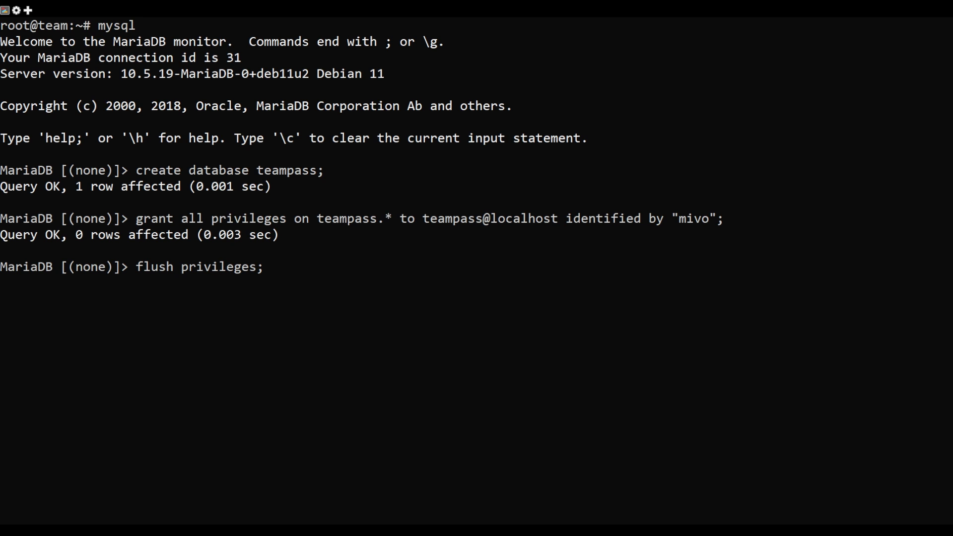
Step: Exit the MariaDB monitor back to the shell
{"action": "type", "text": "exit;"}
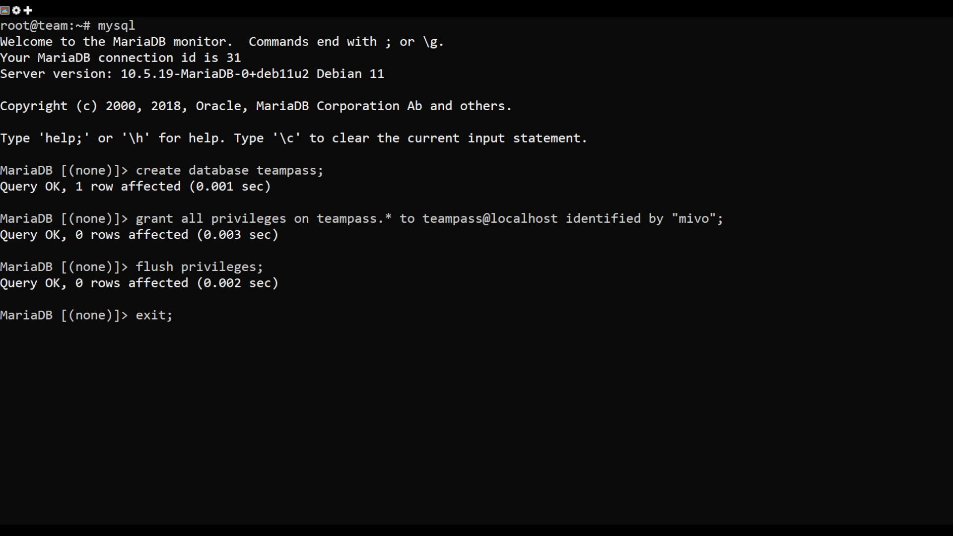
{"action": "key", "text": "Return"}
{"action": "type", "text": "apt-get install git -y"}
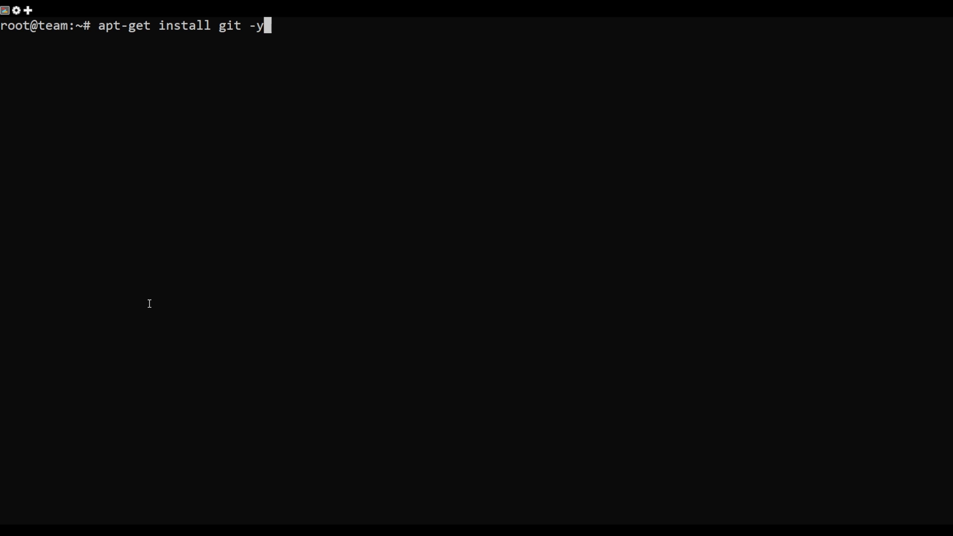
Step: Install Git with apt-get install git -y and prepare to enter /var/www/html
{"action": "key", "text": "Return"}
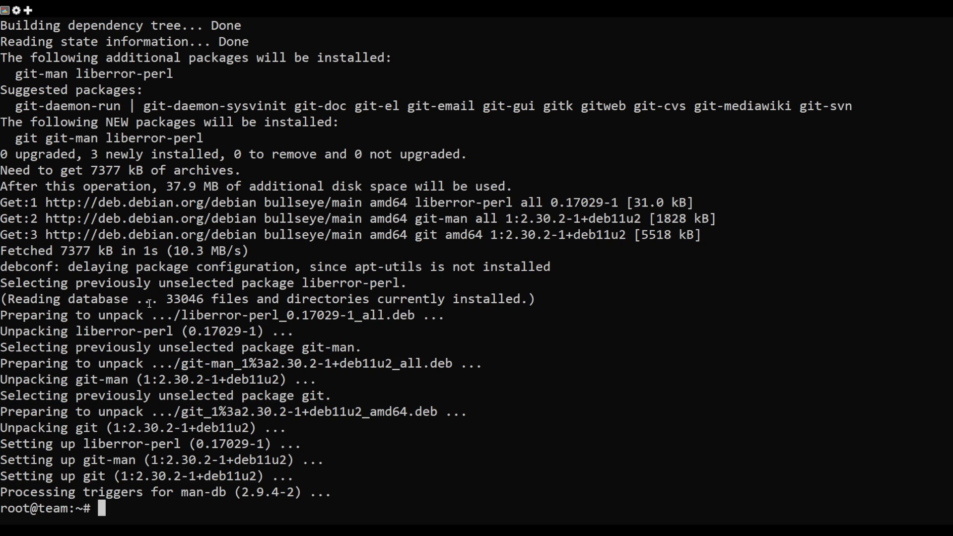
{"action": "type", "text": "cd /var/www/html/"}
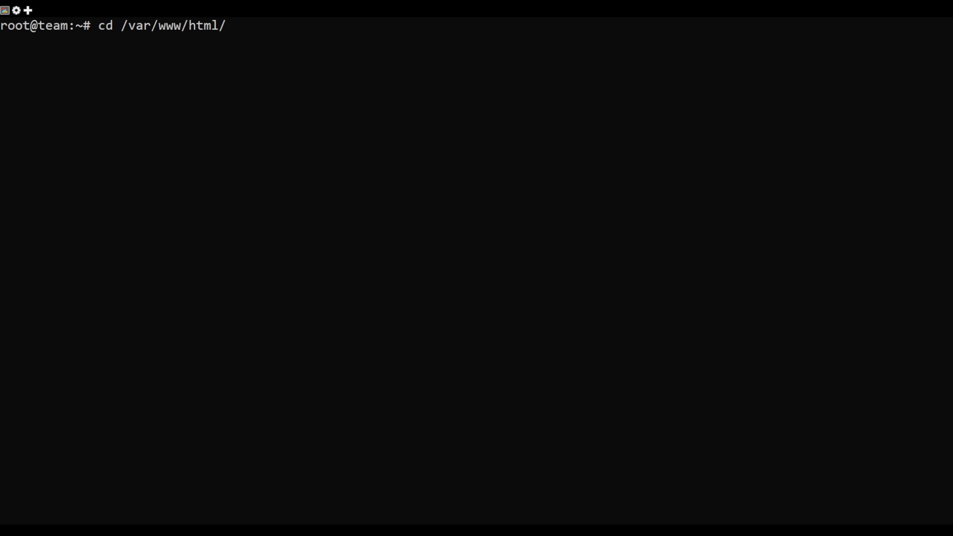
Step: Clone the nilsteampassnet/TeamPass repository into /var/www/html
{"action": "type", "text": "git clone https://github.com/nilsteampassnet/TeamPass.git"}
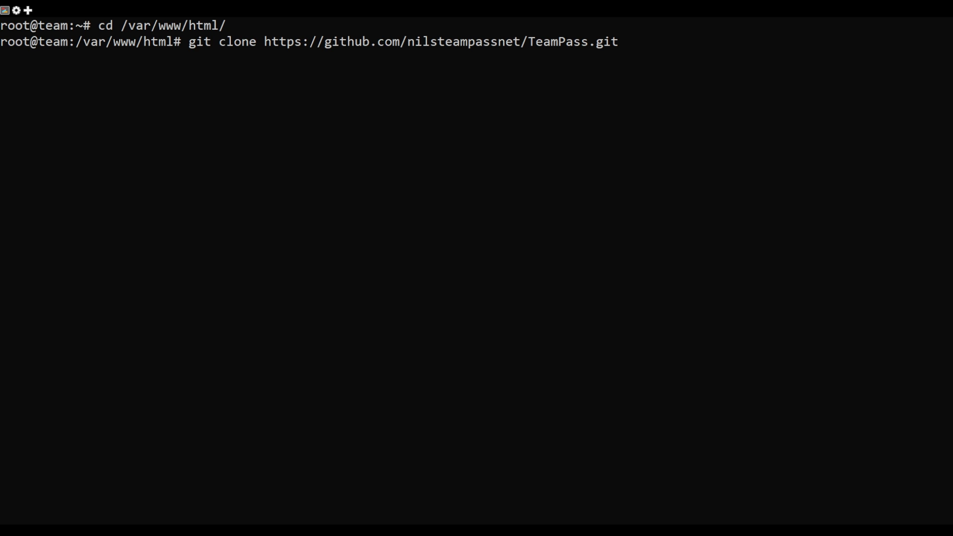
{"action": "key", "text": "Return"}
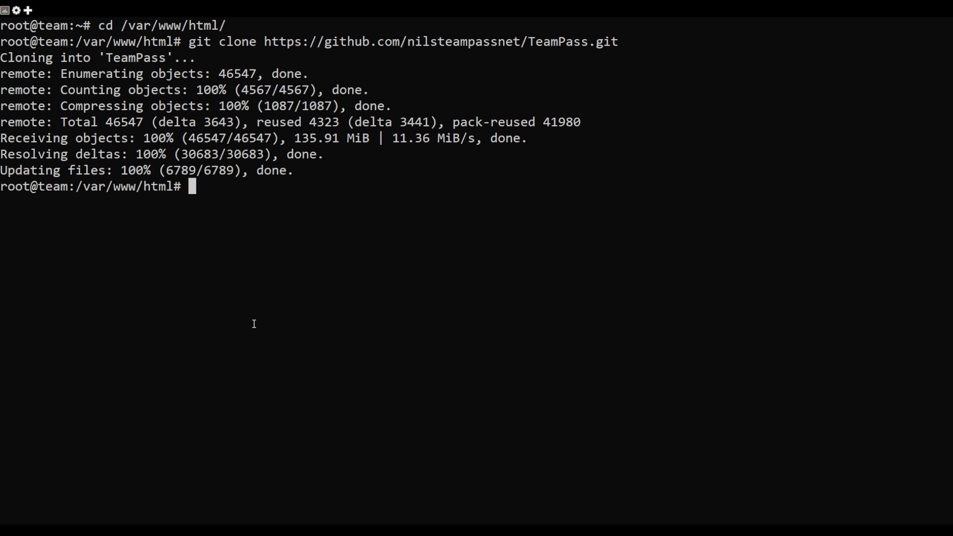
Step: Make TeamPass owned by www-data:www-data with 775 permissions recursively
{"action": "type", "text": "chown -R www-data:www-data TeamPass"}
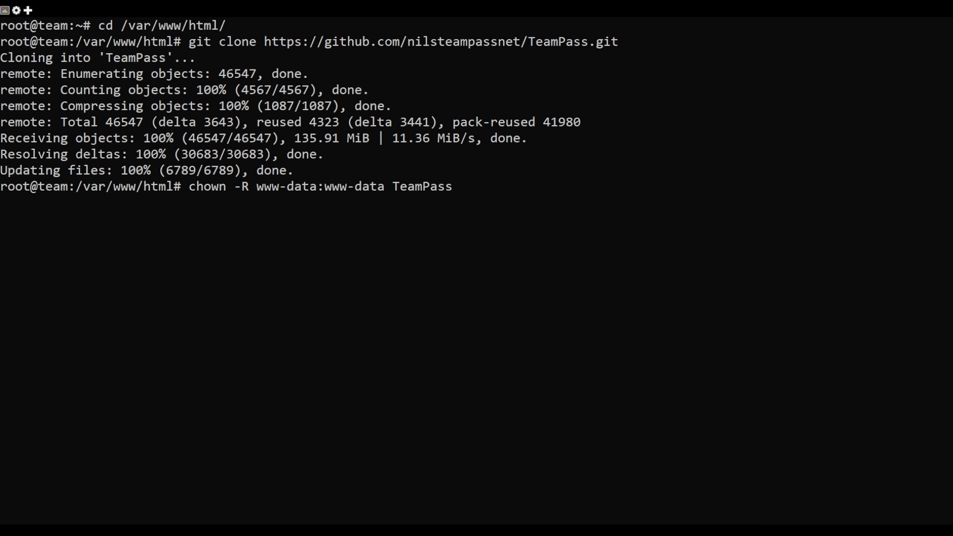
{"action": "key", "text": "Return"}
{"action": "type", "text": "chmod -R 775 /var/www/html/TeamPass"}
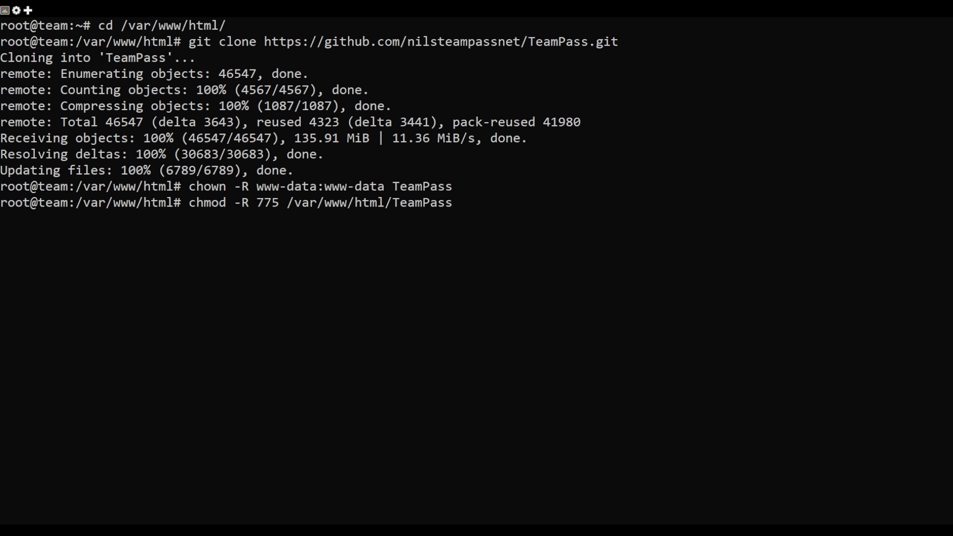
{"action": "key", "text": "Return"}
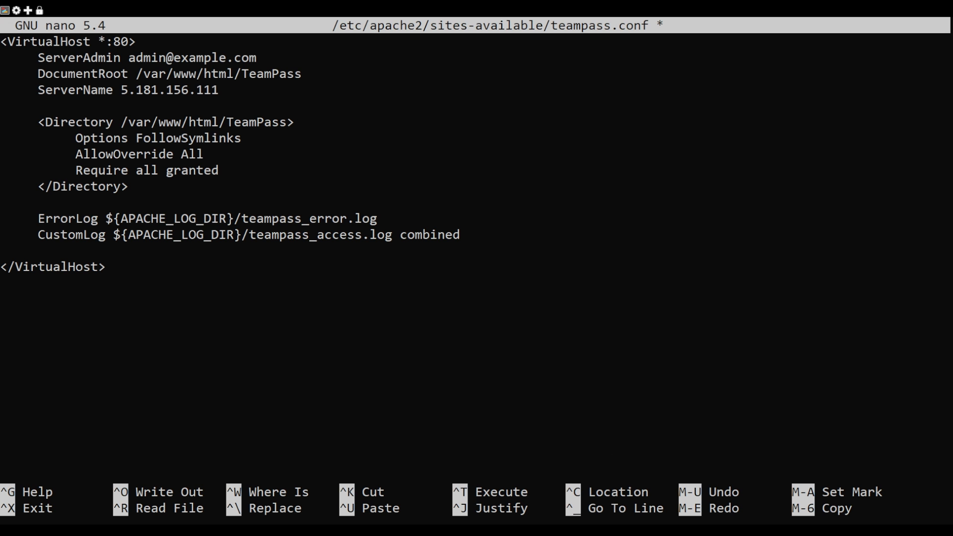
Step: Save the teampass.conf VirtualHost serving /var/www/html/TeamPass for 5.181.156.111
{"action": "key", "text": "ctrl+x"}
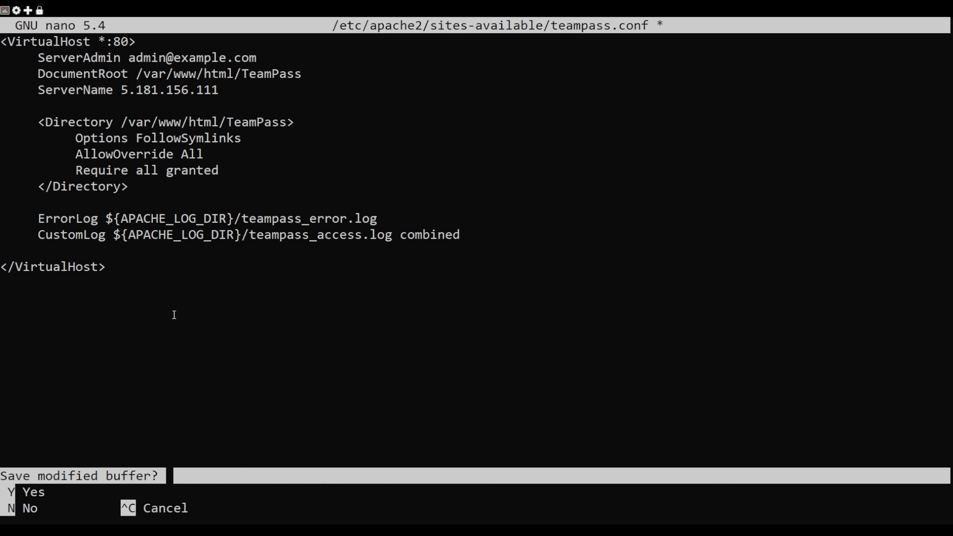
{"action": "key", "text": "y"}
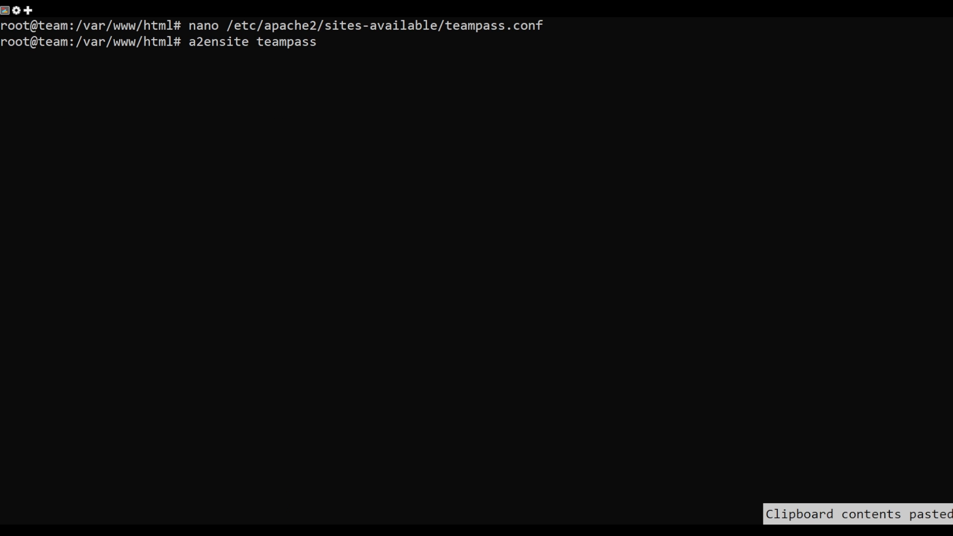
Step: Enable the teampass site, restart Apache and confirm its status is running
{"action": "key", "text": "Return"}
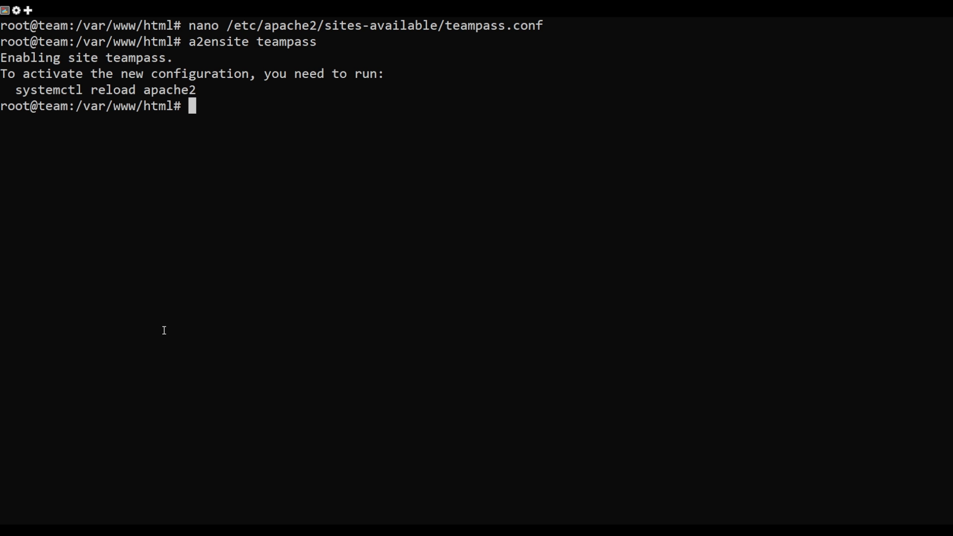
{"action": "type", "text": "systemctl restart apache2"}
{"action": "type", "text": "systemctl status apache2"}
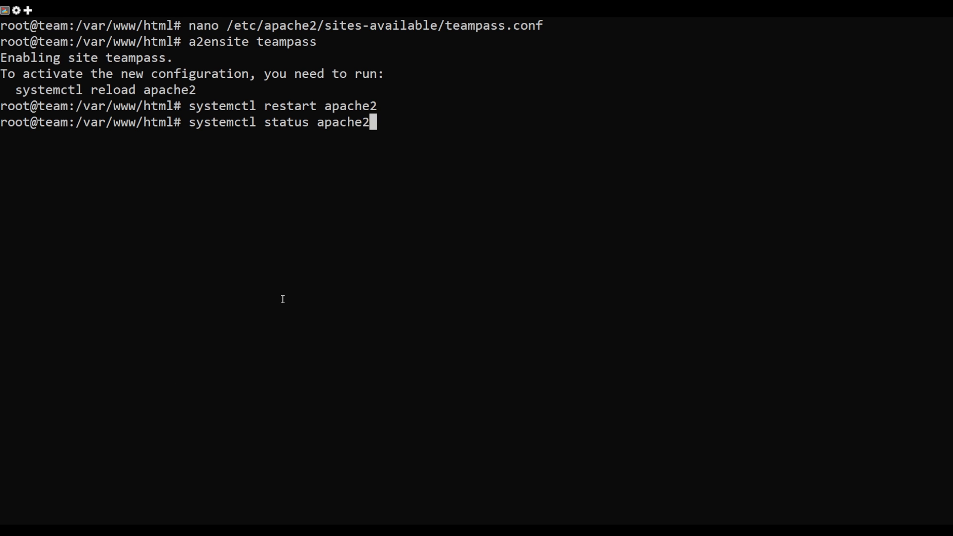
{"action": "key", "text": "Return"}
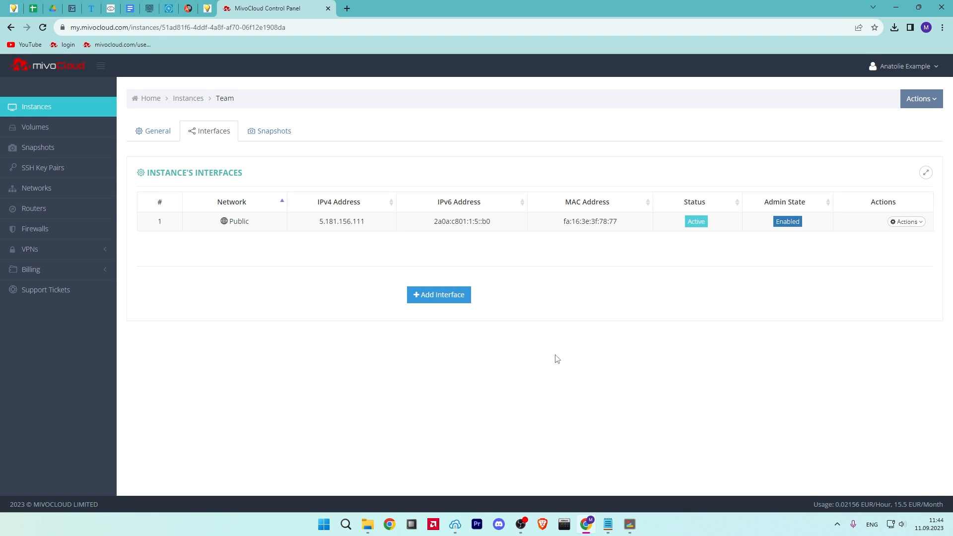
Step: Copy the server's public IPv4 address and start a new browser tab for it
{"action": "double_click", "coordinate": [340, 221]}
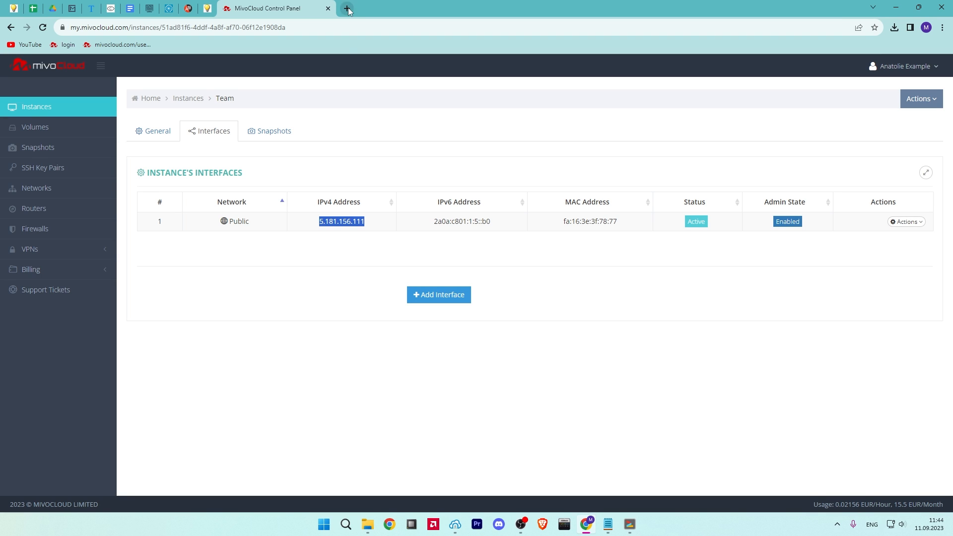
{"action": "left_click", "coordinate": [347, 11]}
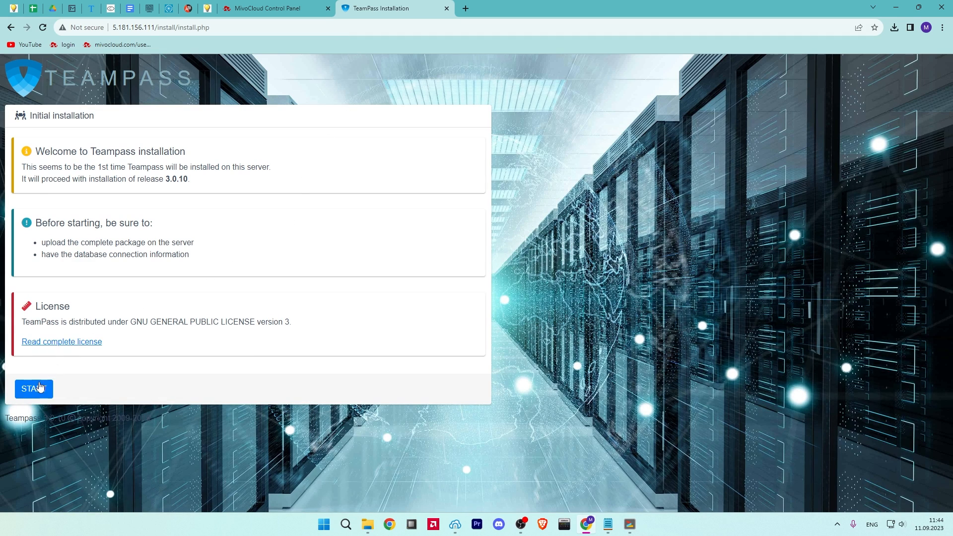
Step: Start the TeamPass installation and run the server requirement checks, which flag gmp missing
{"action": "left_click", "coordinate": [34, 388]}
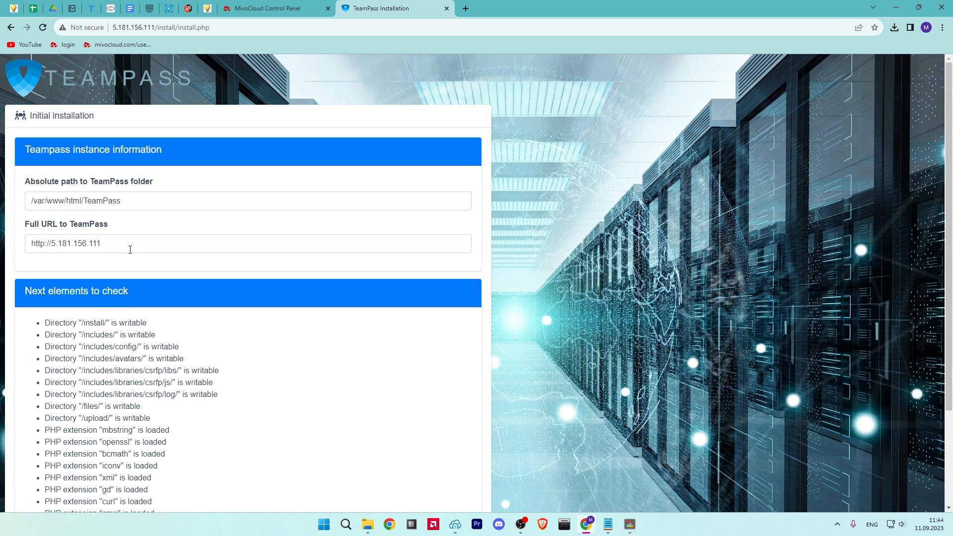
{"action": "scroll", "scroll_direction": "down", "scroll_amount": 3}
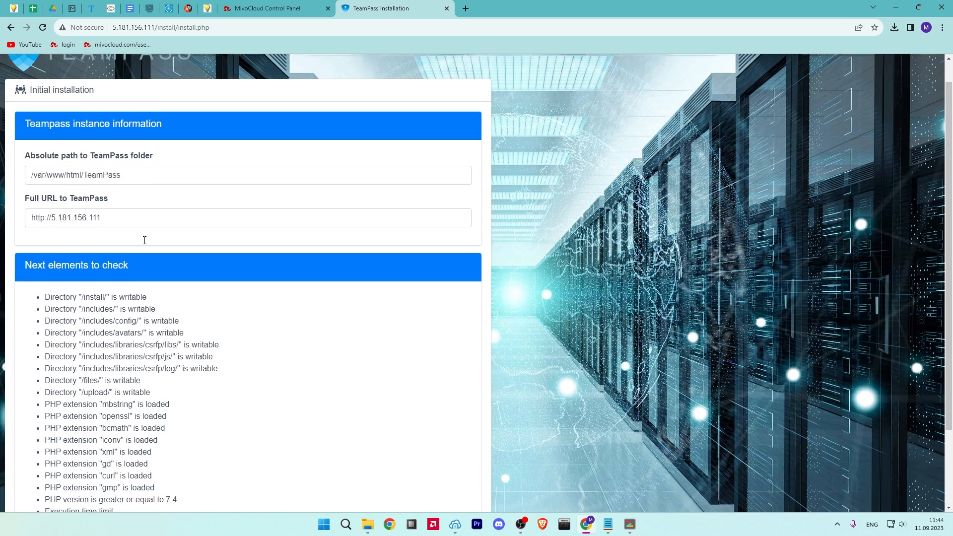
{"action": "scroll", "scroll_direction": "down", "scroll_amount": 3}
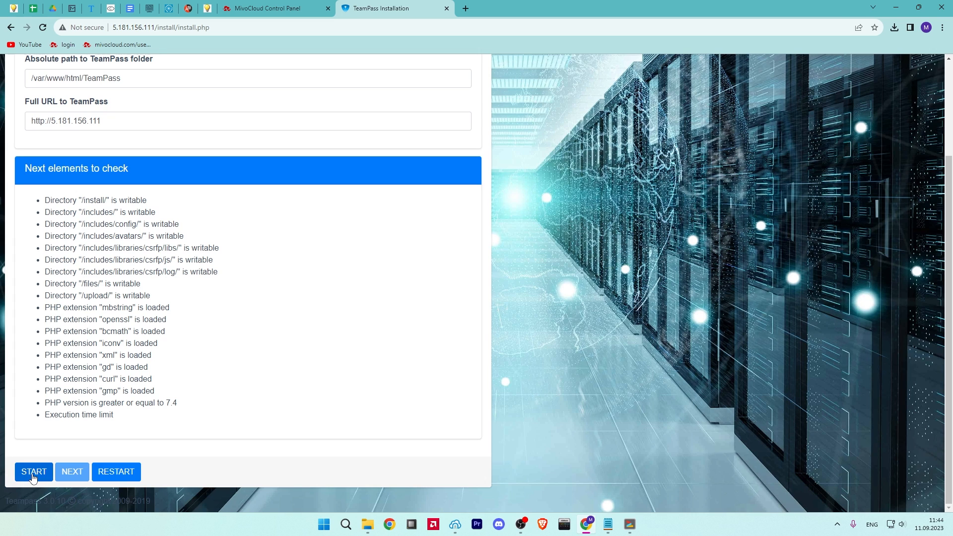
{"action": "left_click", "coordinate": [34, 472]}
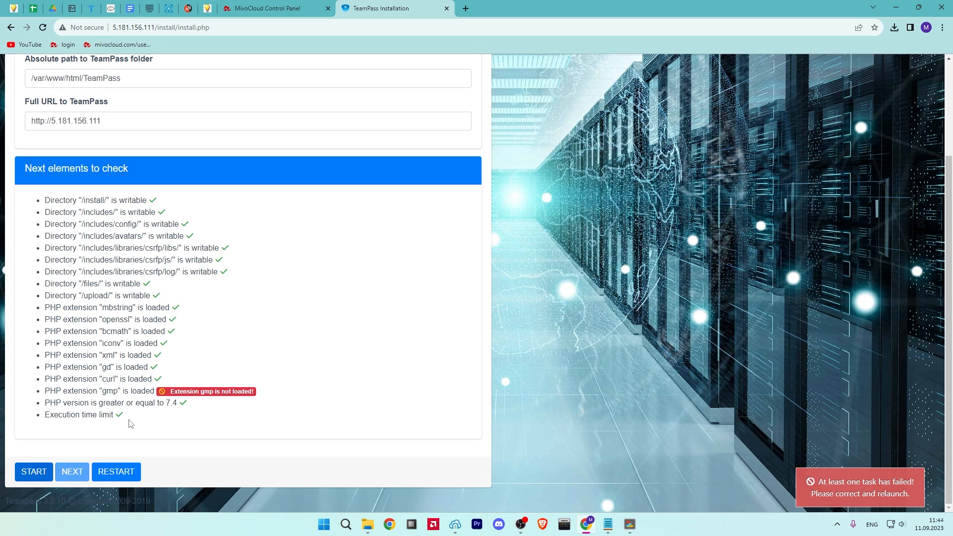
{"action": "mouse_move", "coordinate": [214, 387]}
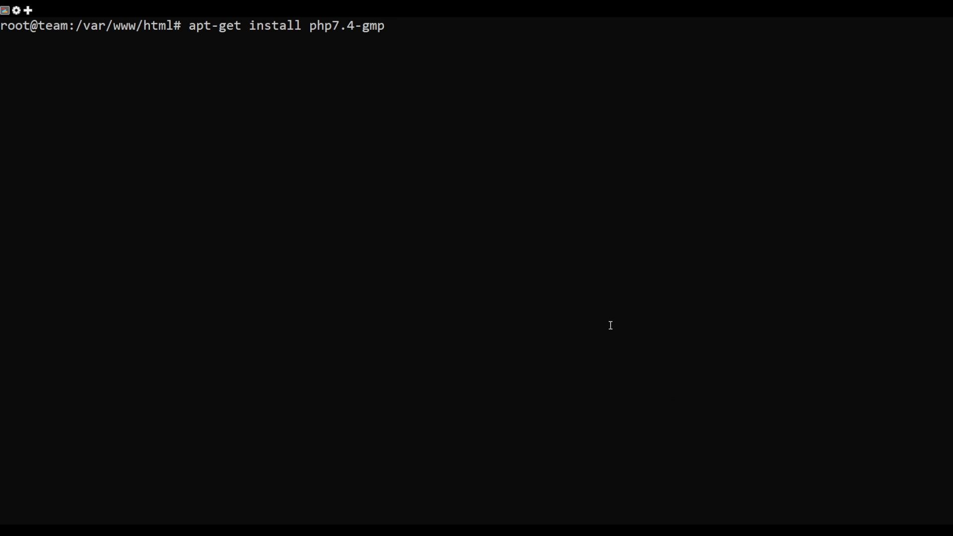
Step: Run apt-get install php7.4-gmp on the server
{"action": "key", "text": "Return"}
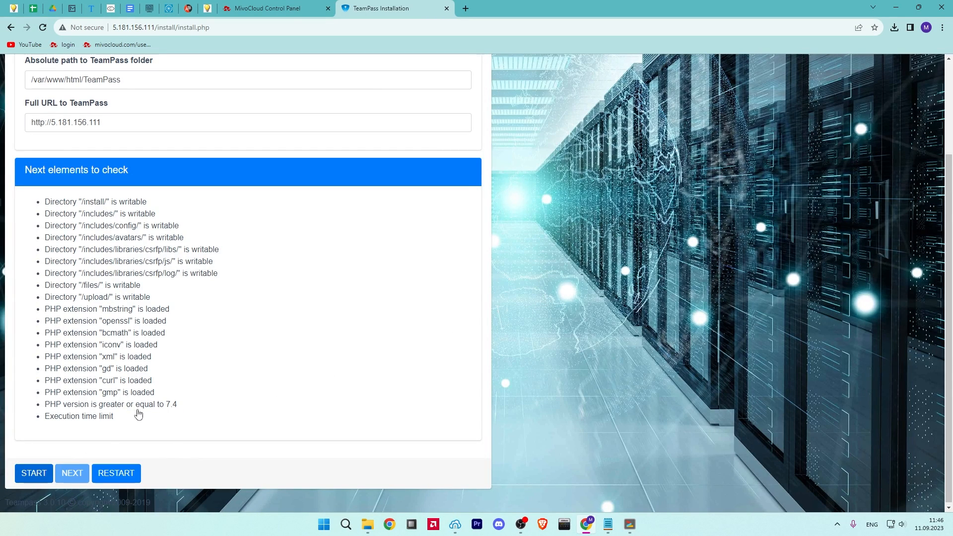
Step: Rerun the requirement checks so all pass, then continue to the database connection step
{"action": "left_click", "coordinate": [34, 472]}
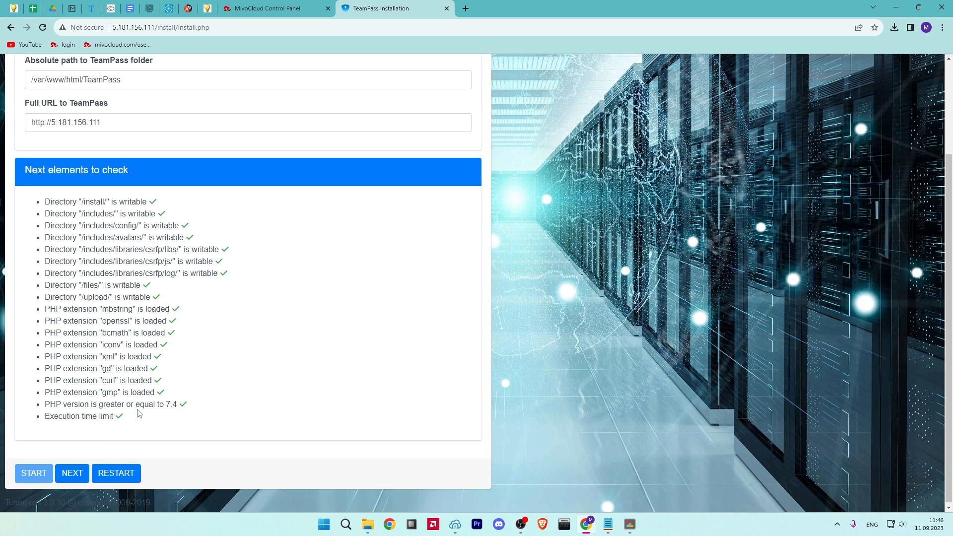
{"action": "left_click", "coordinate": [72, 473]}
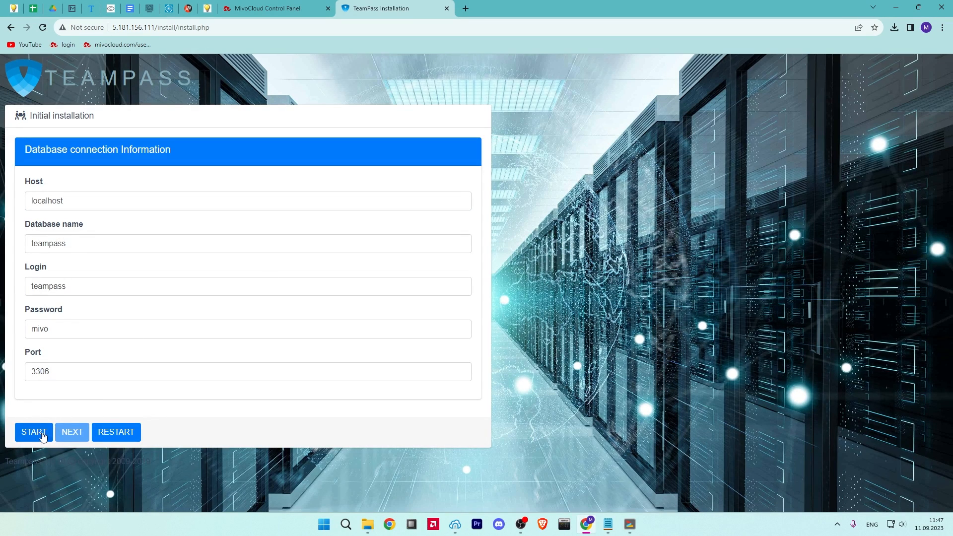
Step: Test the database connection, store the administrator password, and advance to the Preparing database step
{"action": "left_click", "coordinate": [34, 432]}
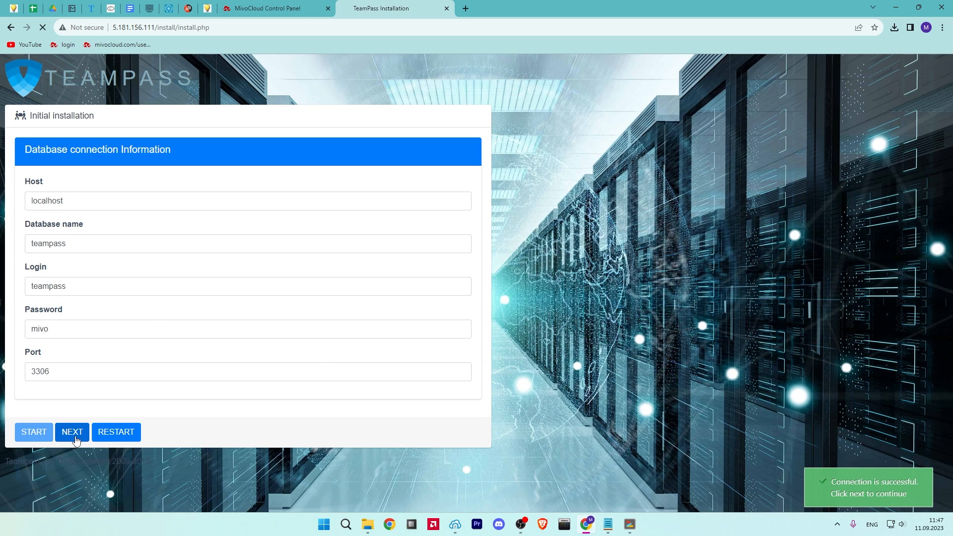
{"action": "left_click", "coordinate": [72, 432]}
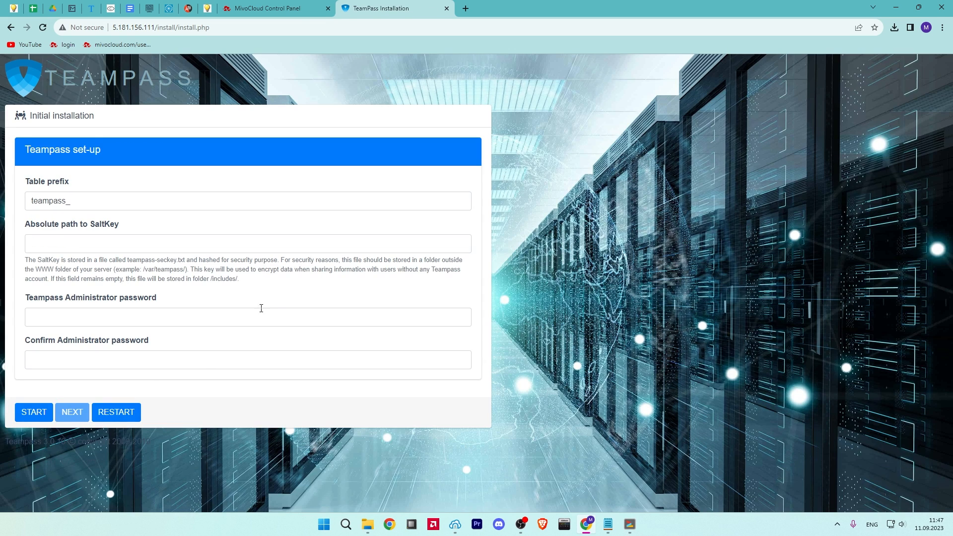
{"action": "mouse_move", "coordinate": [586, 350]}
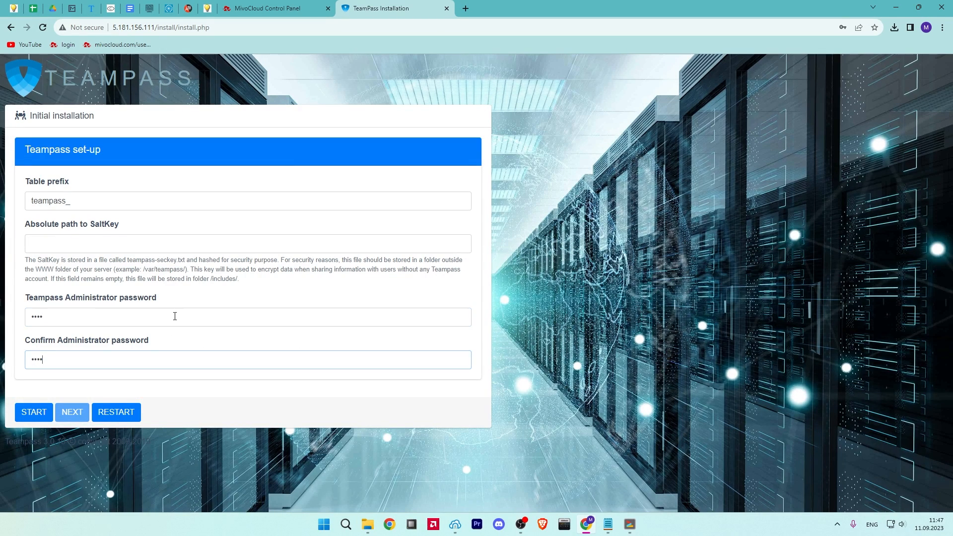
{"action": "left_click", "coordinate": [34, 411]}
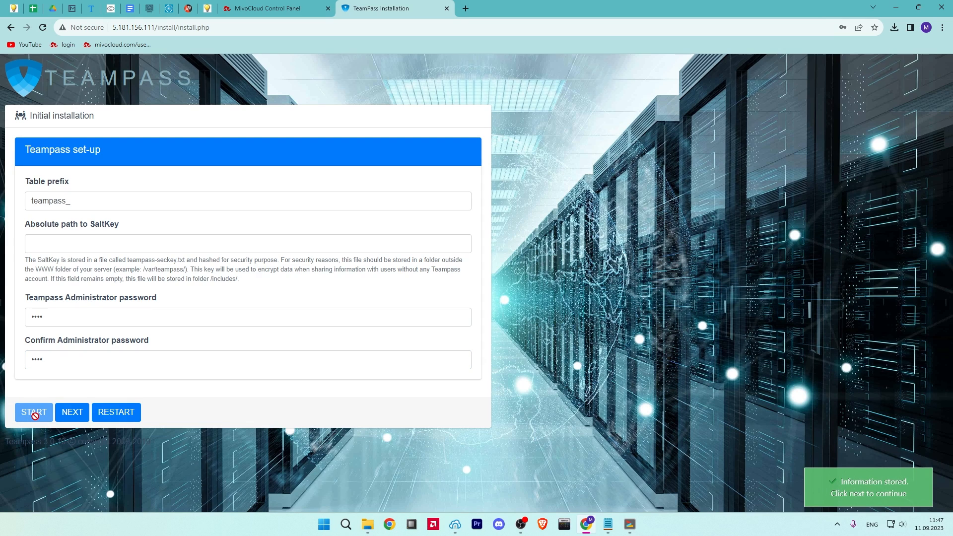
{"action": "left_click", "coordinate": [71, 411]}
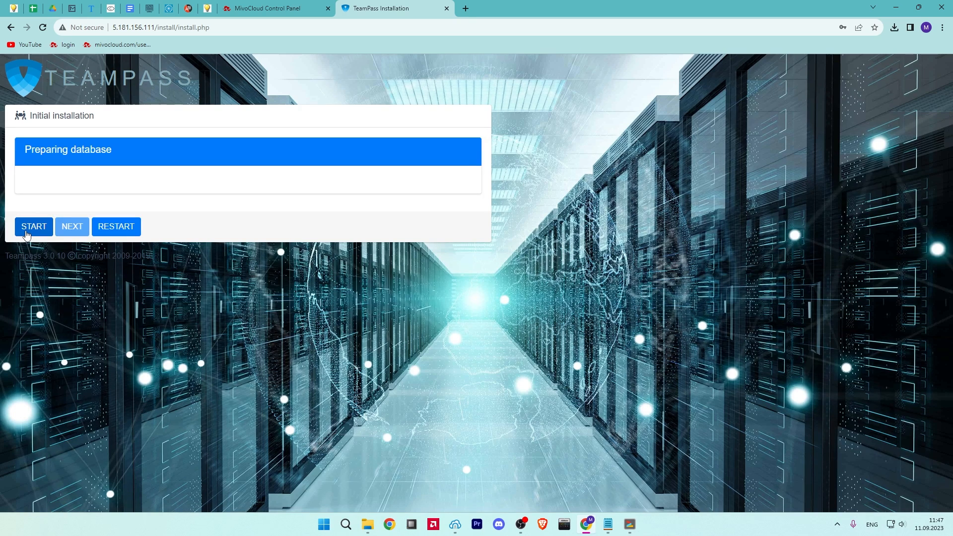
{"action": "mouse_move", "coordinate": [61, 280]}
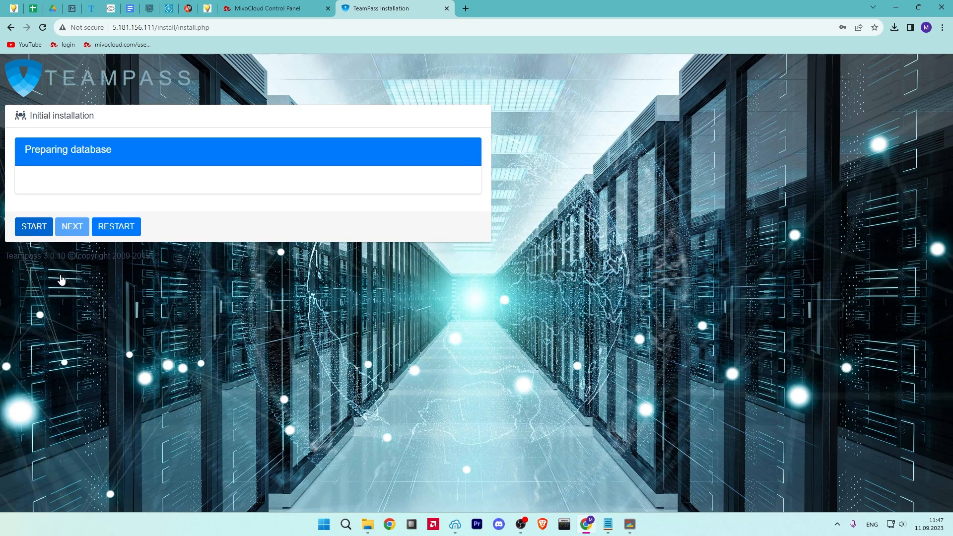
Step: Create the TeamPass database tables and run finalization tasks, reaching the installation thank-you page
{"action": "left_click", "coordinate": [34, 226]}
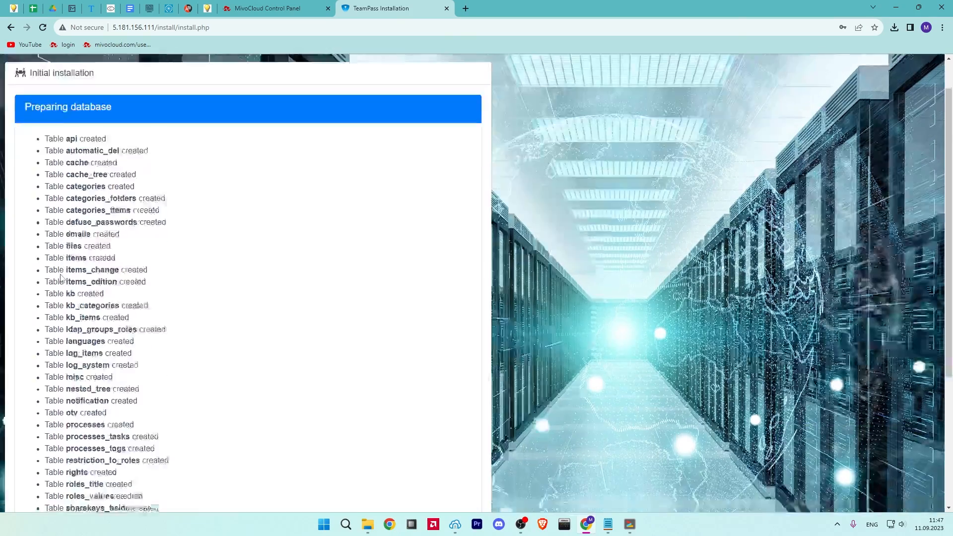
{"action": "scroll", "scroll_direction": "down", "scroll_amount": 3}
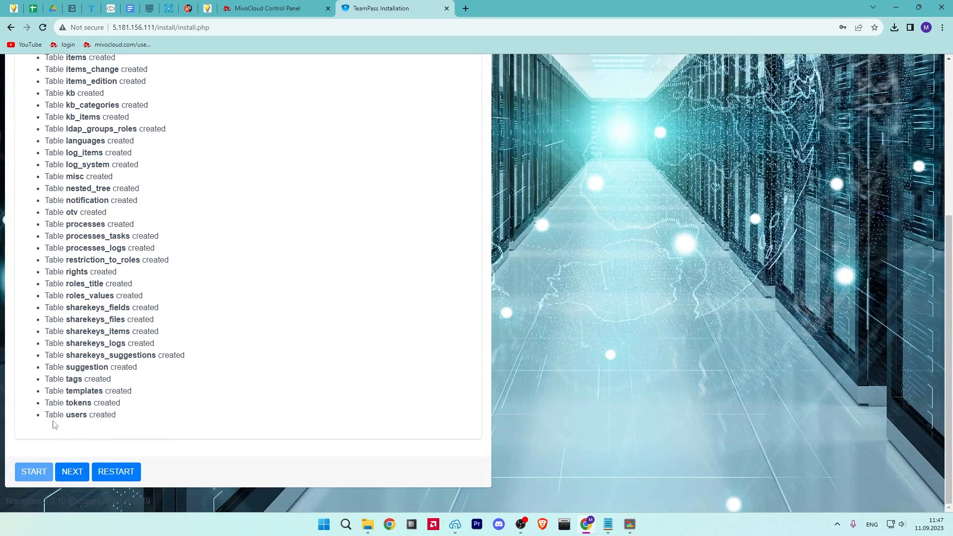
{"action": "left_click", "coordinate": [72, 471]}
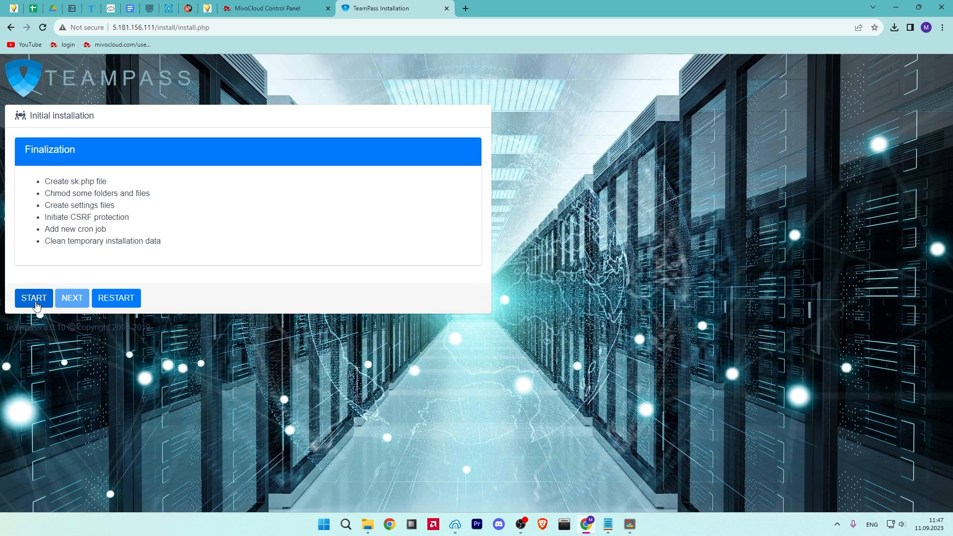
{"action": "left_click", "coordinate": [34, 298]}
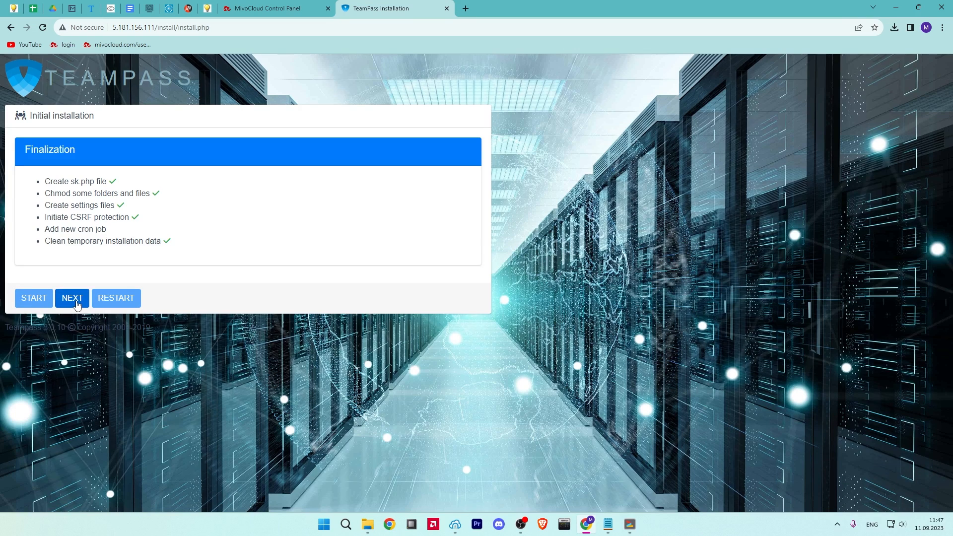
{"action": "left_click", "coordinate": [72, 298]}
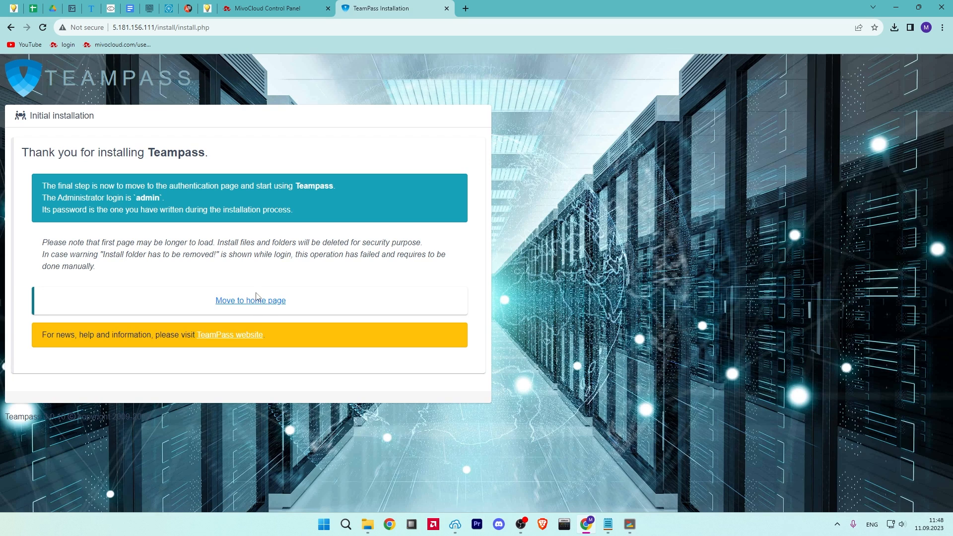
{"action": "mouse_move", "coordinate": [250, 299]}
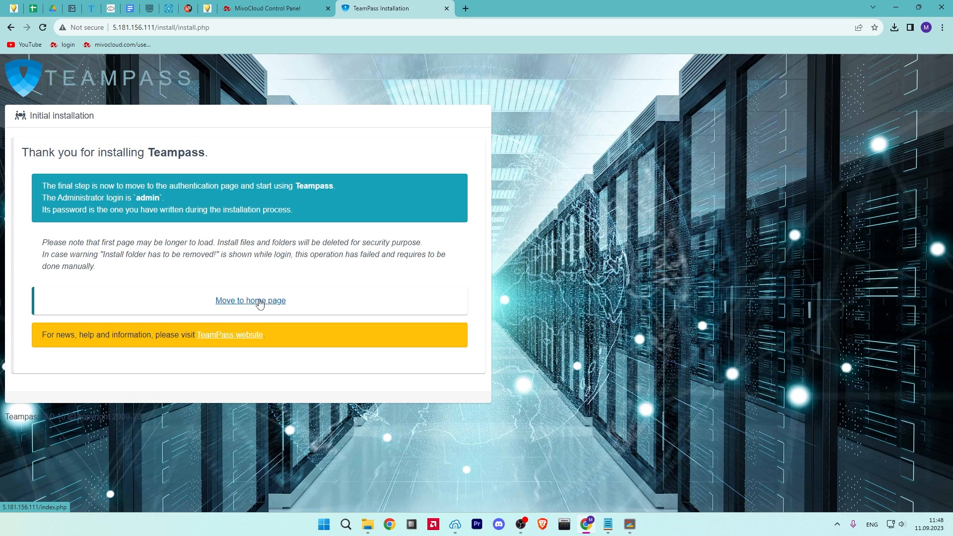
Step: Move to the sign-in page and run rm -rf /var/www/html/TeamPass/install on the server
{"action": "left_click", "coordinate": [250, 300]}
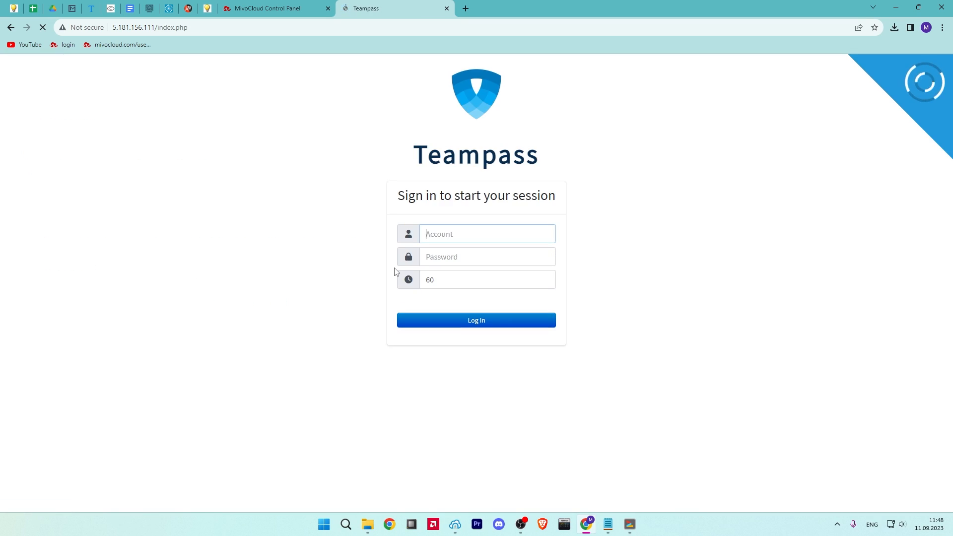
{"action": "type", "text": "A"}
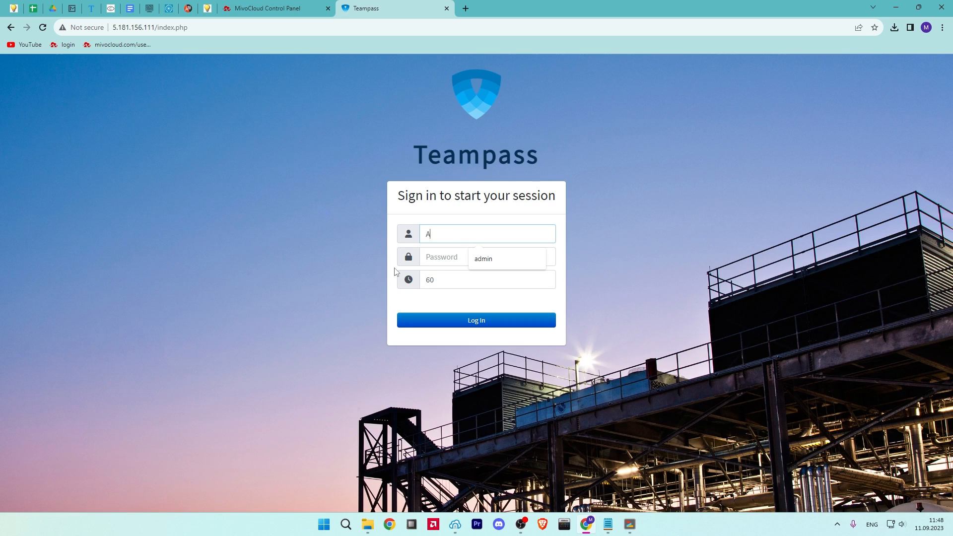
{"action": "type", "text": "a"}
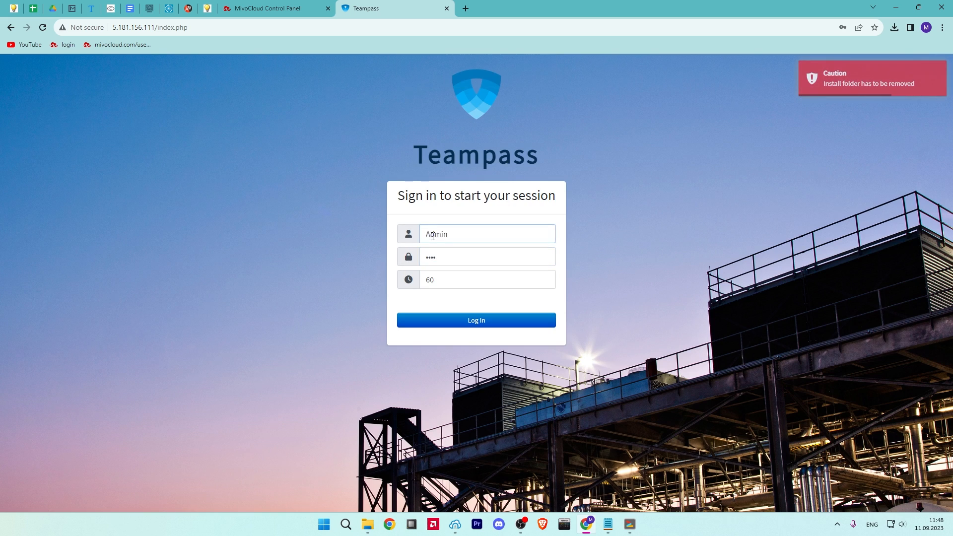
{"action": "mouse_move", "coordinate": [381, 306]}
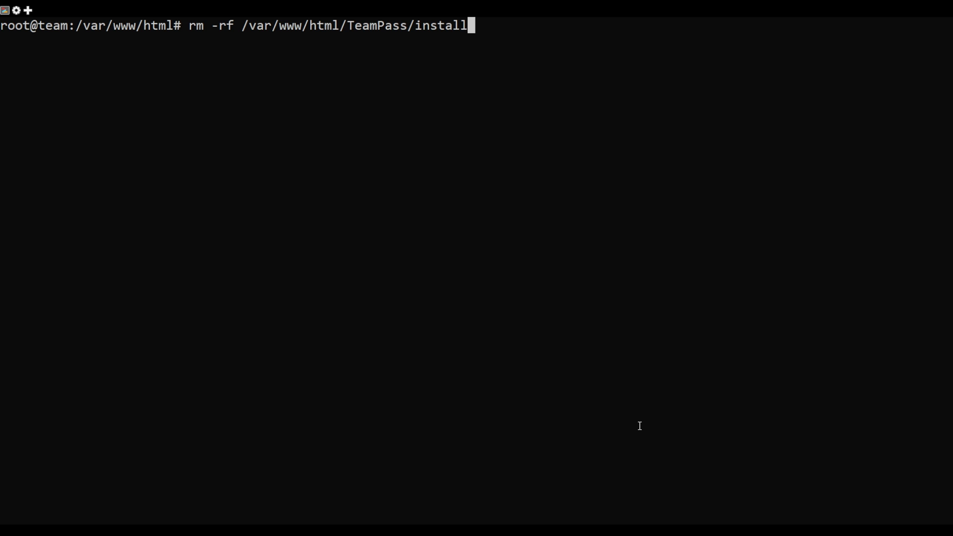
{"action": "key", "text": "Return"}
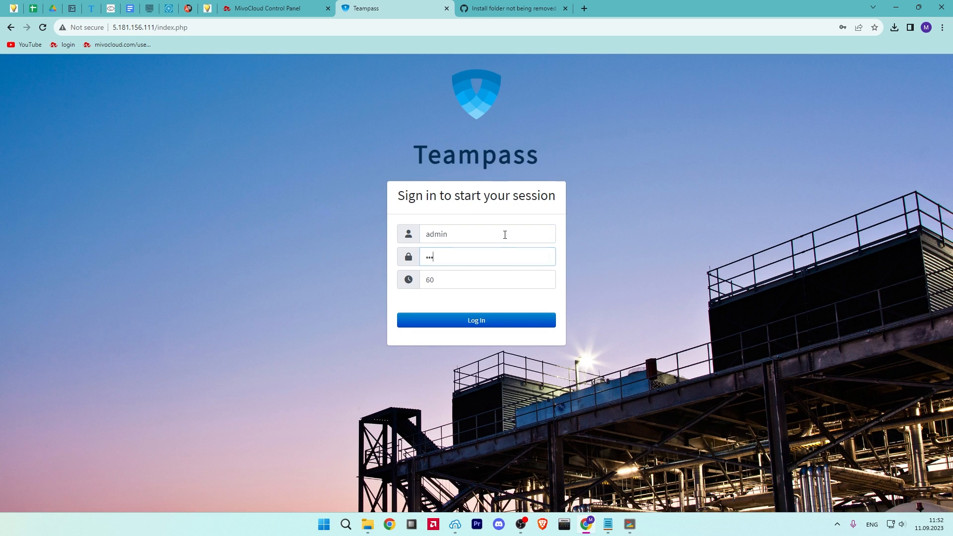
Step: Log in as admin and view the Administration page showing version 3.0.10.46 and server details
{"action": "left_click", "coordinate": [476, 320]}
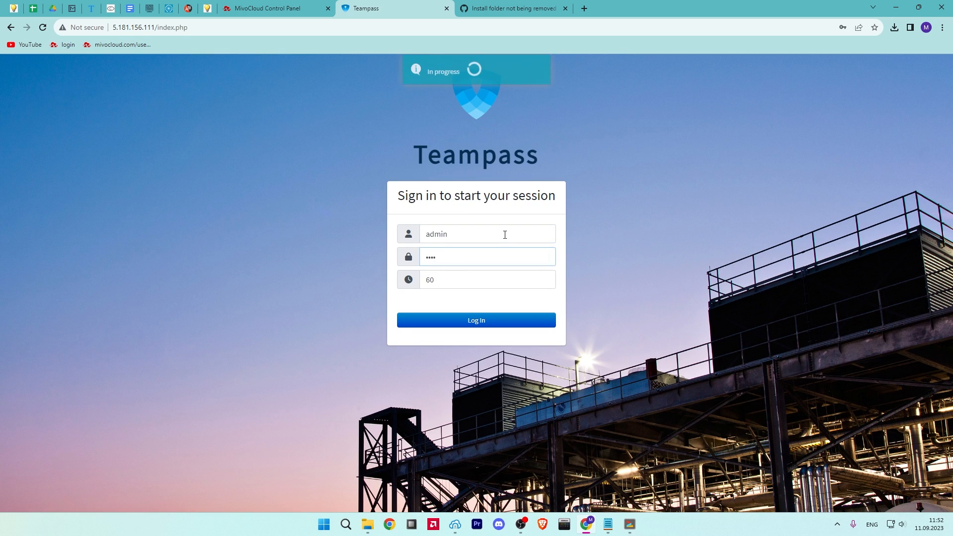
{"action": "left_click", "coordinate": [476, 321]}
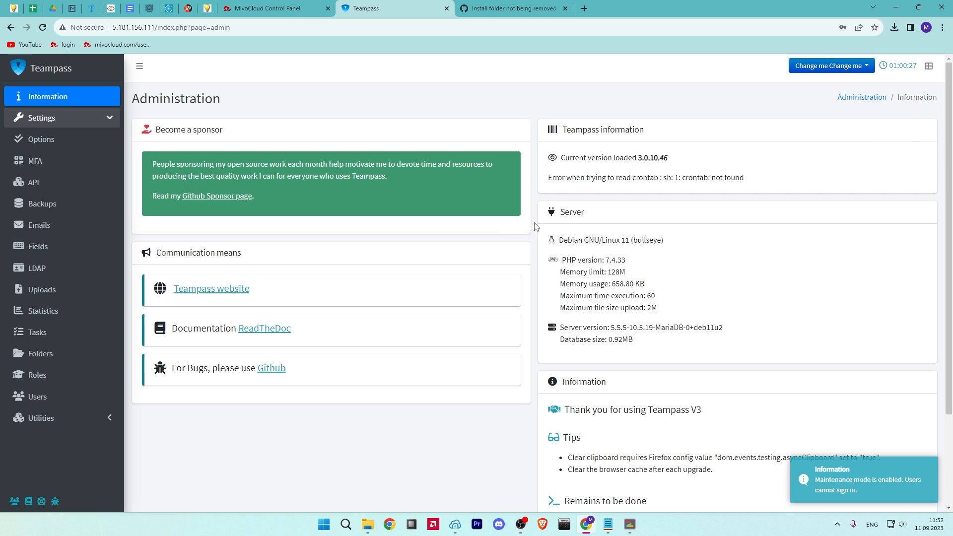
{"action": "scroll", "scroll_direction": "down", "scroll_amount": 3}
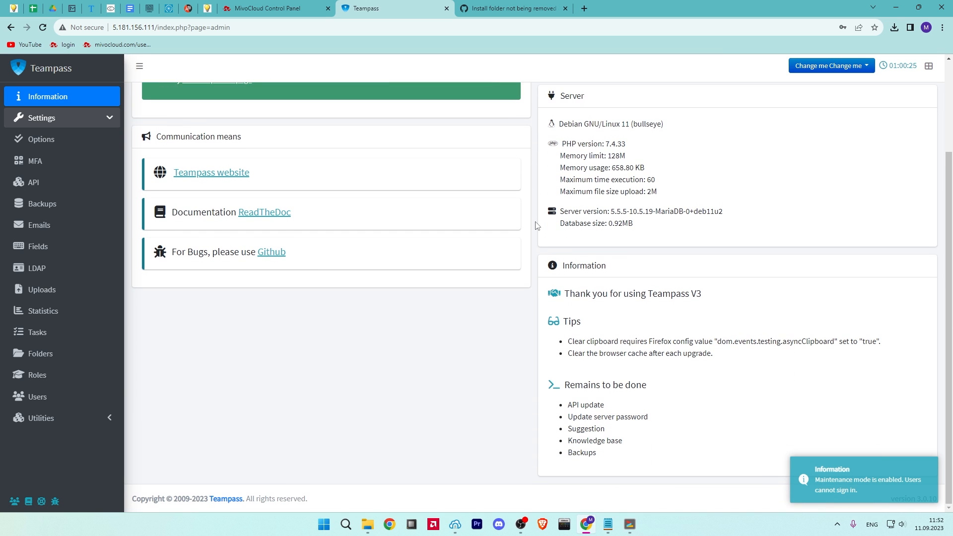